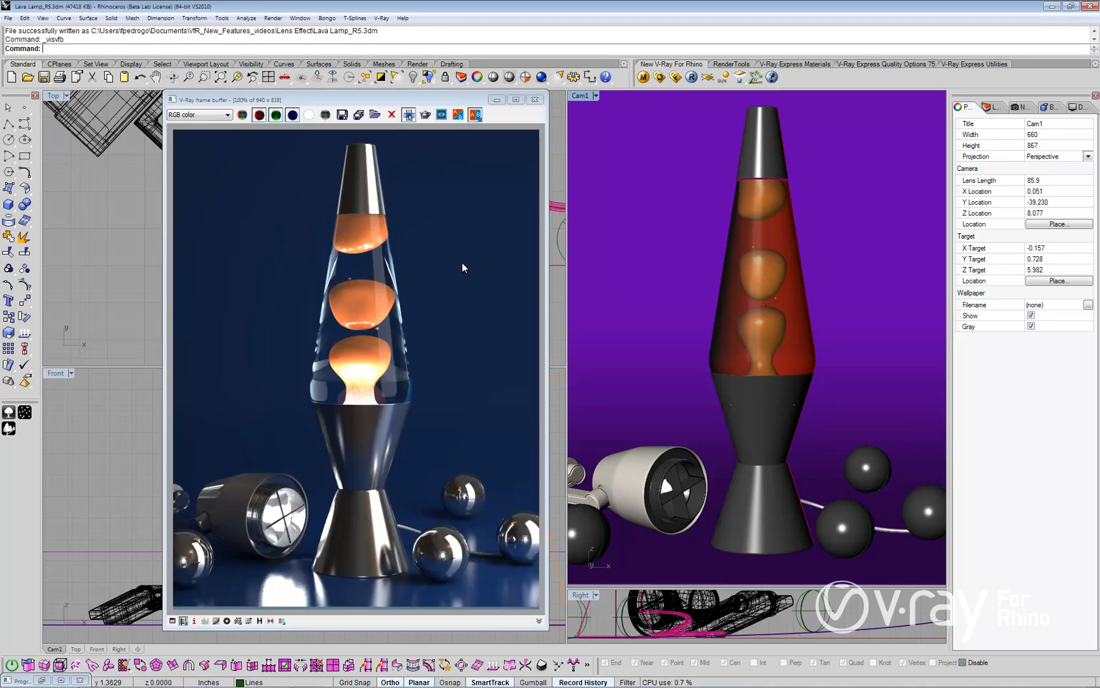
{"action": "mouse_move", "coordinate": [455, 276]}
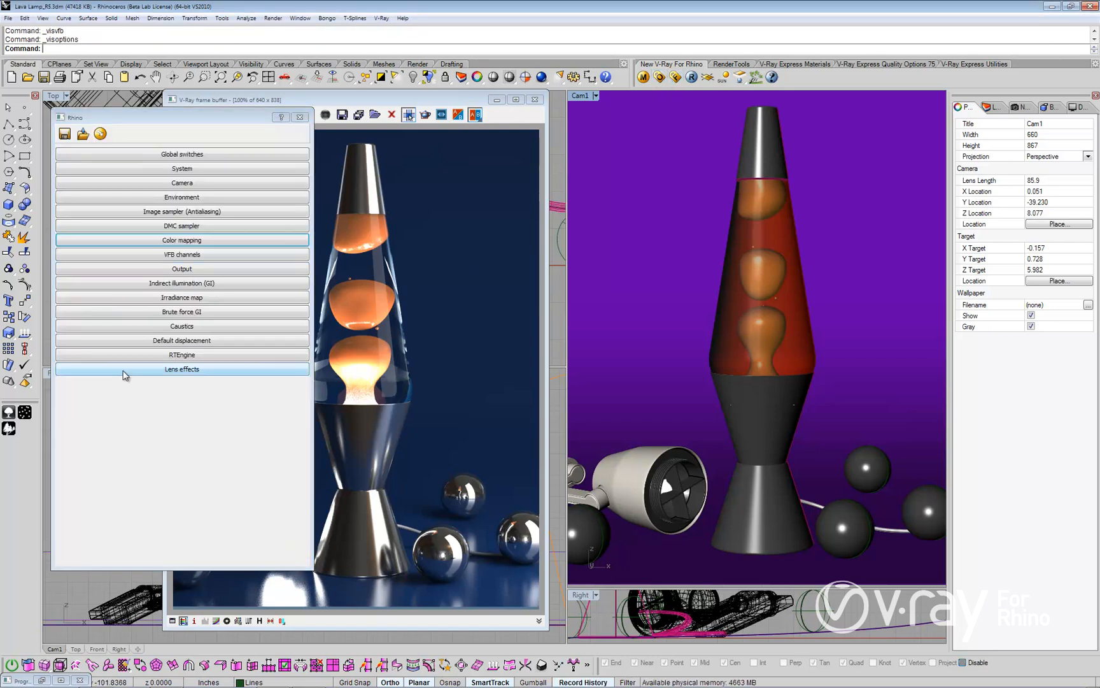
Step: Enable Glare at size 0 in Lens effects and re-render the lava lamp
{"action": "left_click", "coordinate": [180, 368]}
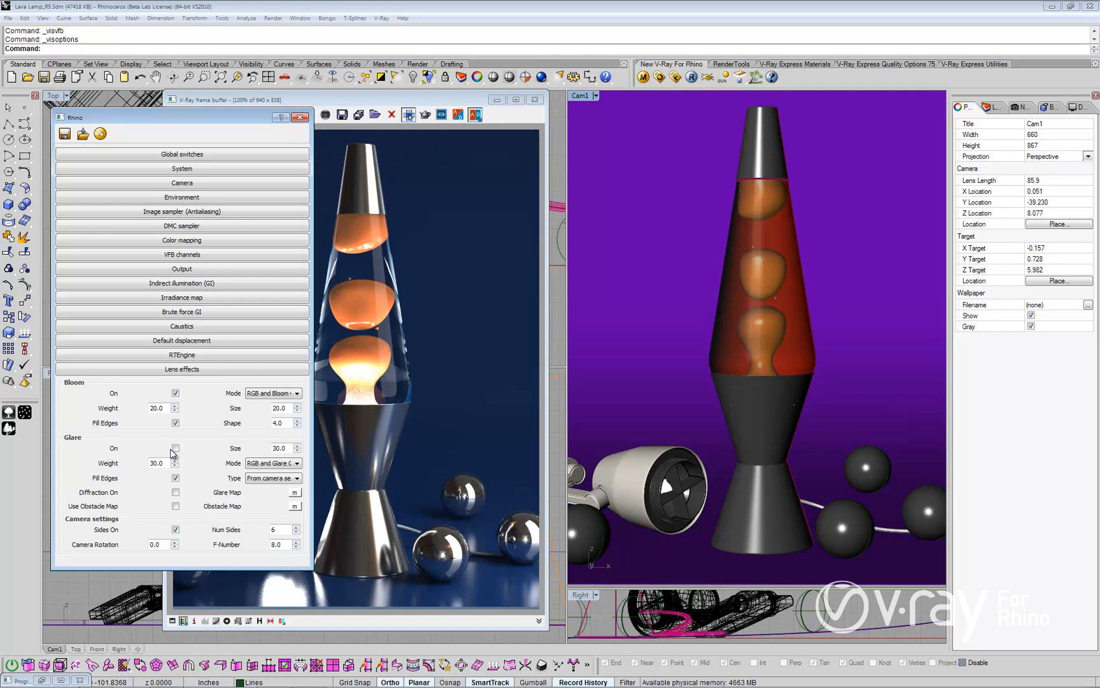
{"action": "left_click", "coordinate": [176, 448]}
{"action": "type", "text": "0"}
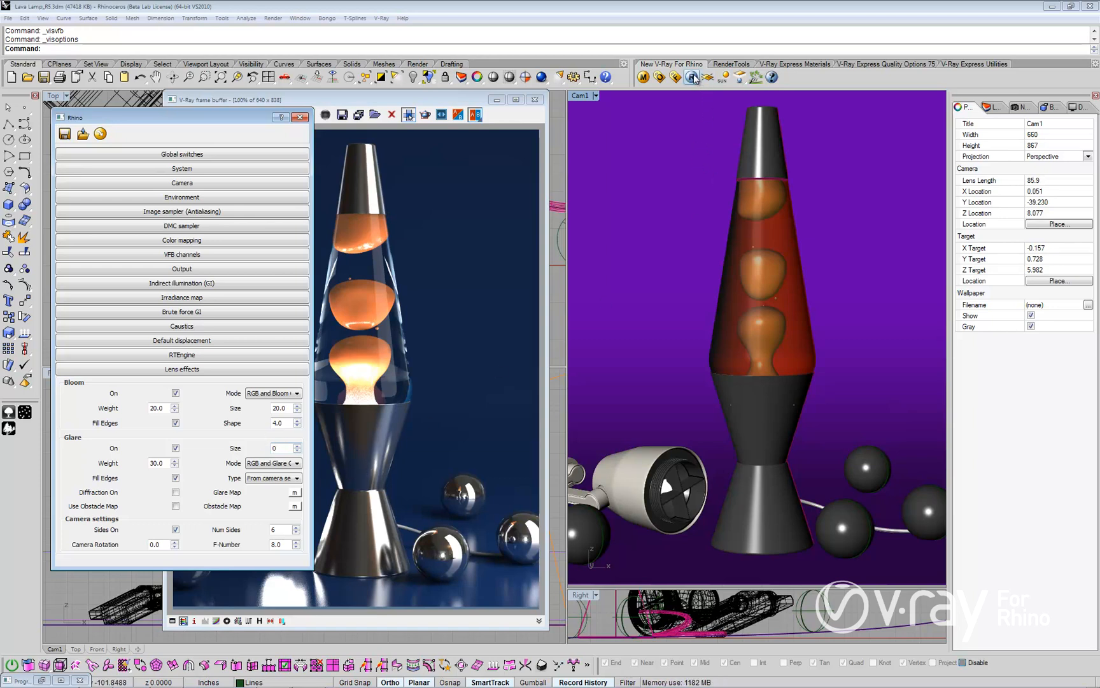
{"action": "left_click", "coordinate": [277, 448]}
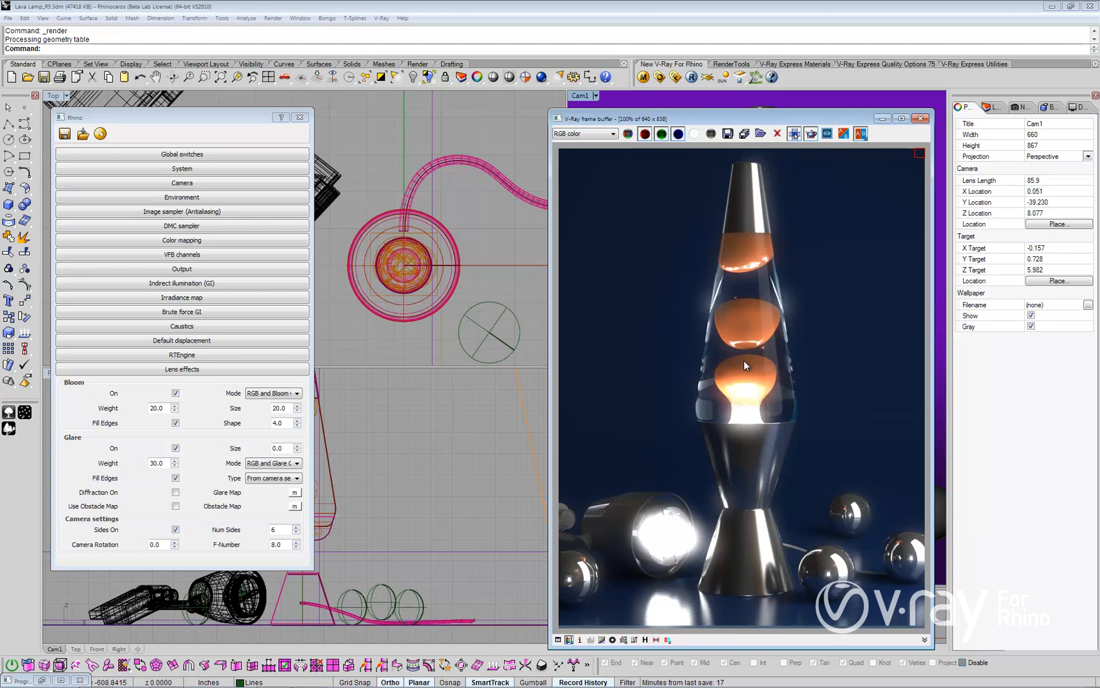
{"action": "mouse_move", "coordinate": [684, 545]}
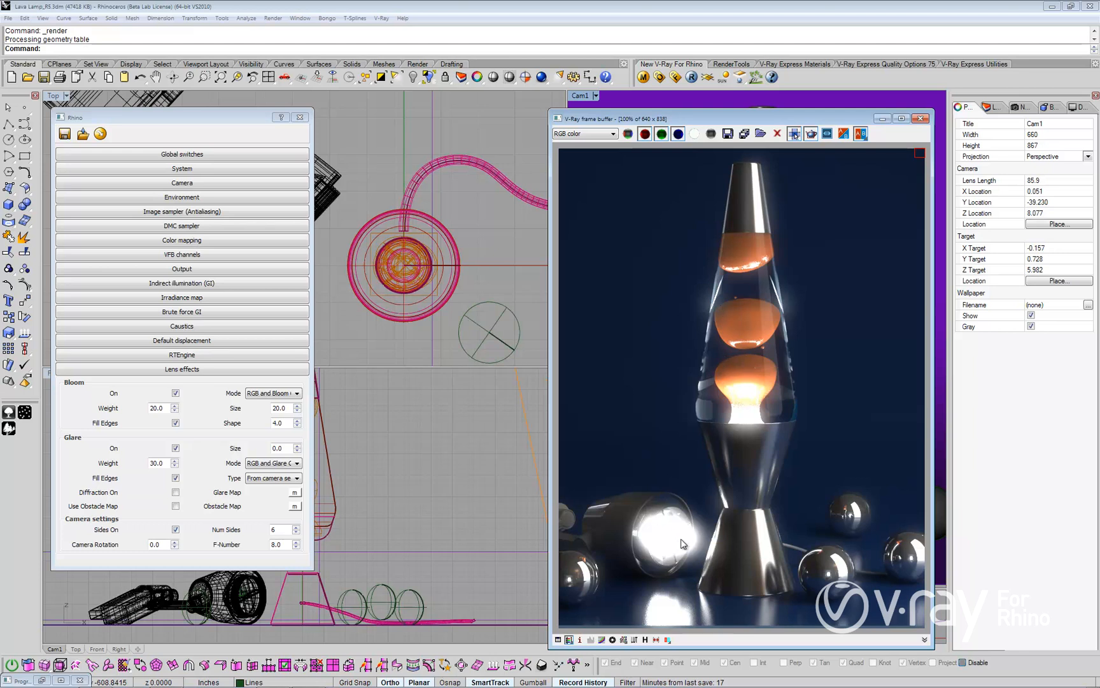
{"action": "mouse_move", "coordinate": [775, 312]}
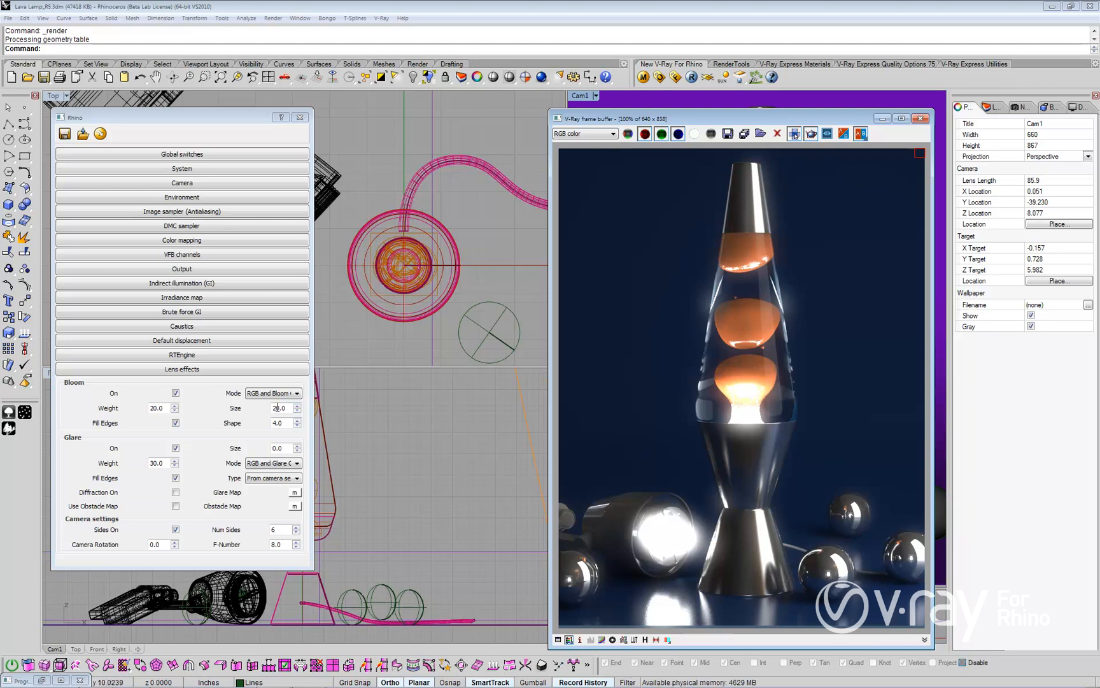
Step: Set Bloom Size to 60, re-render, then lower Bloom Weight to 10
{"action": "triple_click", "coordinate": [279, 408]}
{"action": "type", "text": "60"}
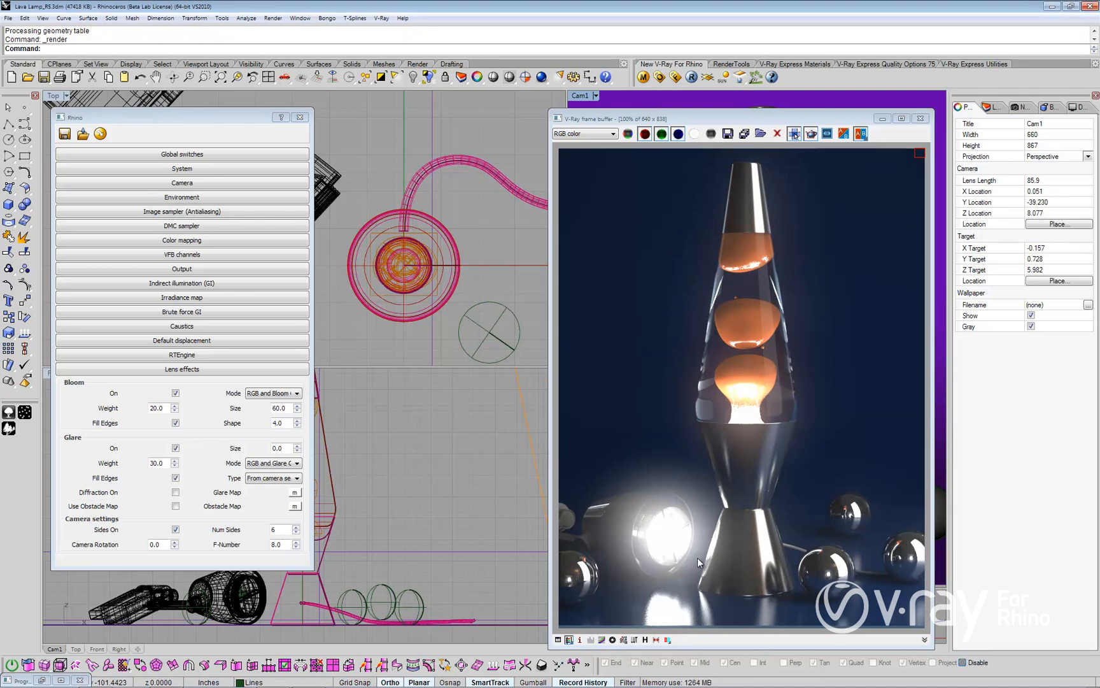
{"action": "mouse_move", "coordinate": [684, 537]}
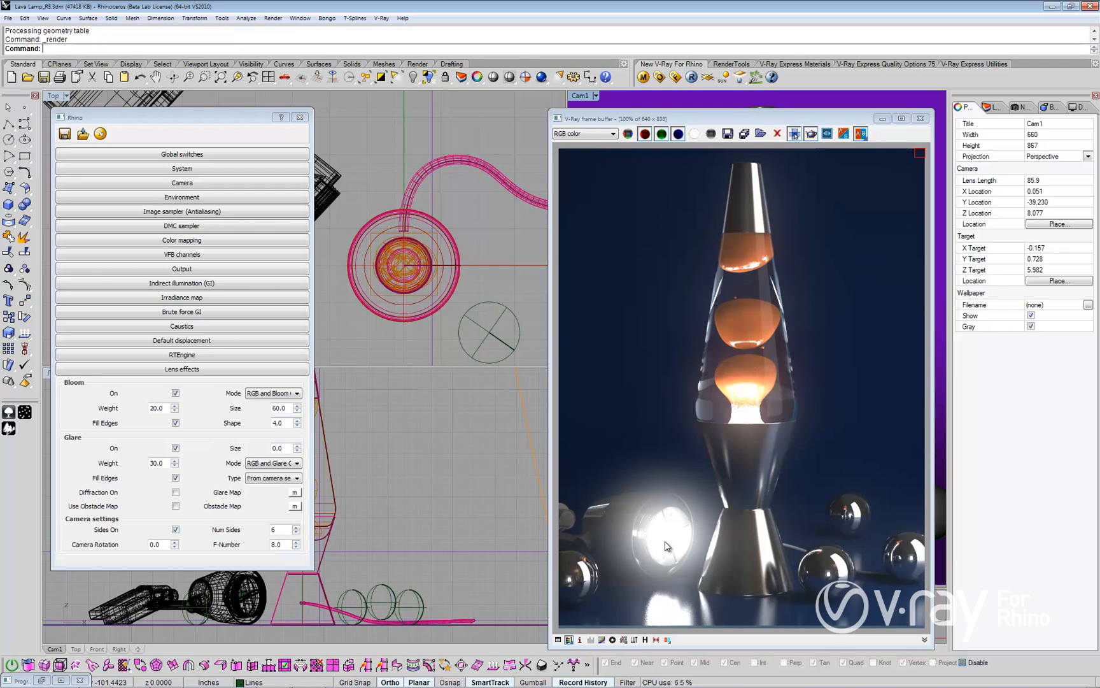
{"action": "left_click", "coordinate": [155, 408]}
{"action": "type", "text": "10"}
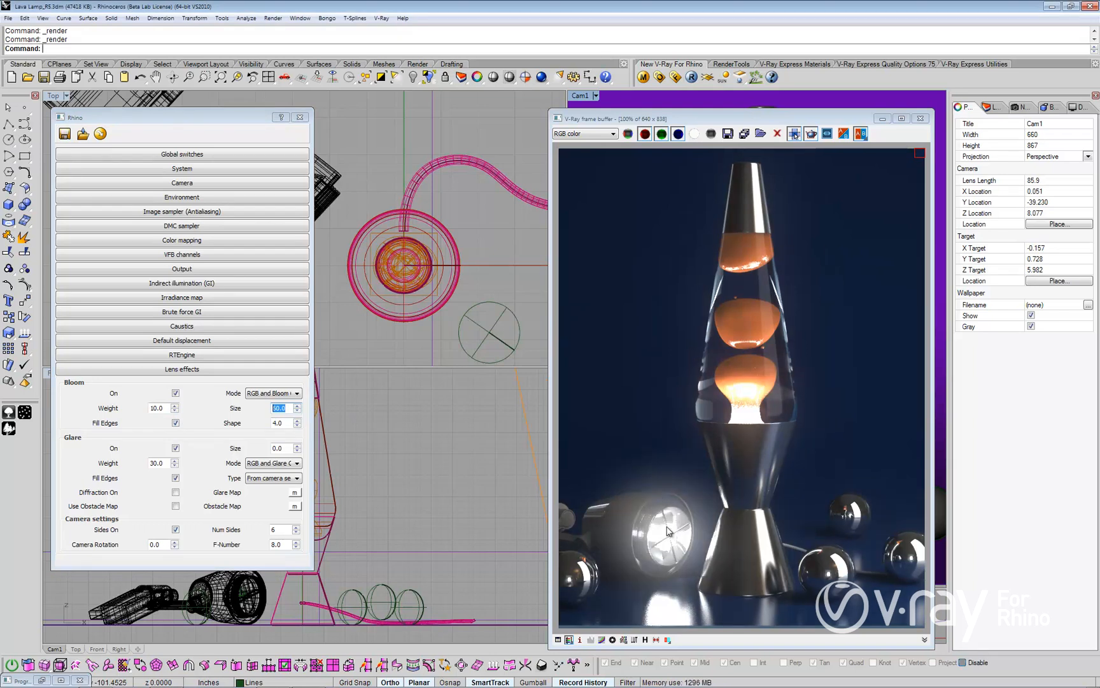
{"action": "mouse_move", "coordinate": [670, 516]}
{"action": "type", "text": "80"}
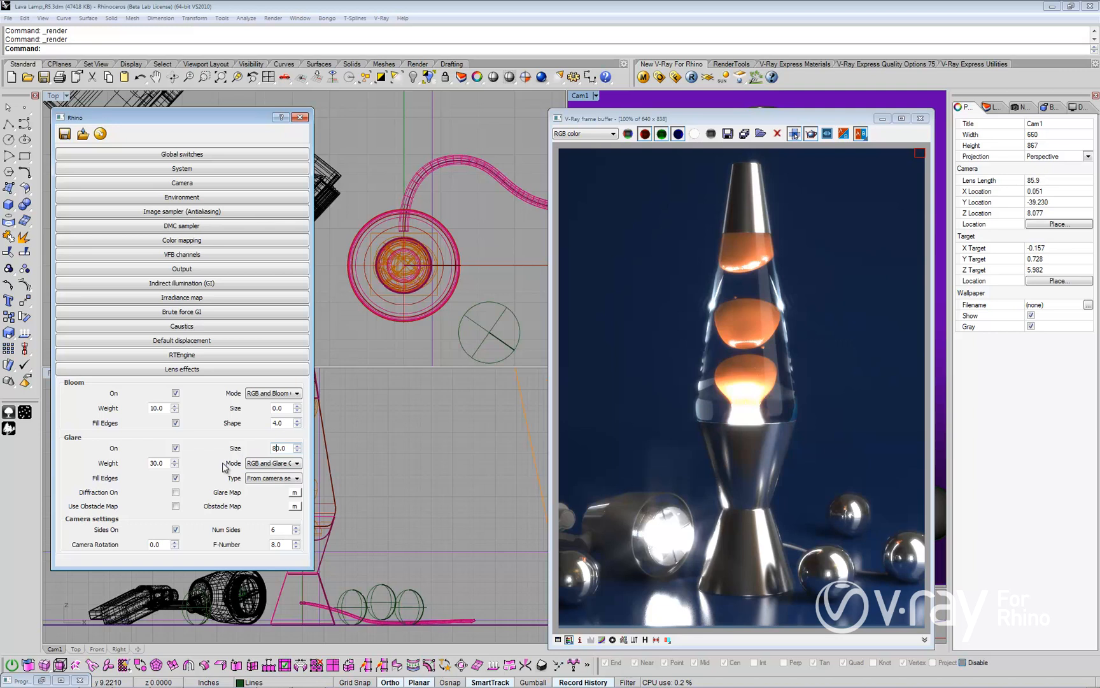
{"action": "mouse_move", "coordinate": [449, 443]}
{"action": "type", "text": "4"}
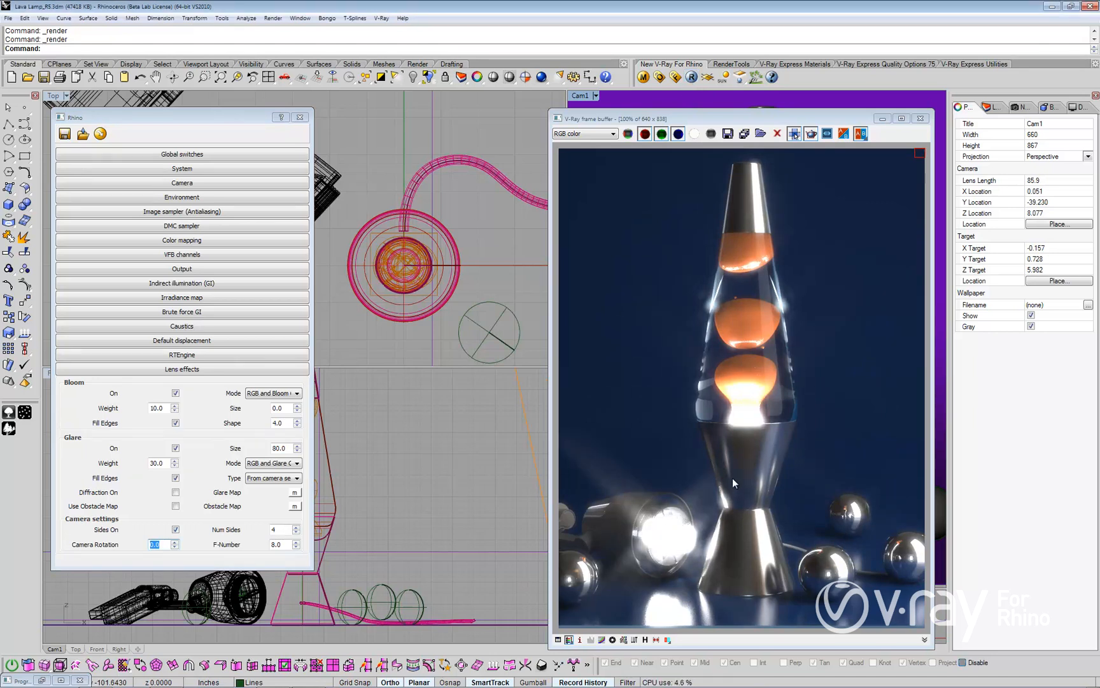
{"action": "mouse_move", "coordinate": [815, 287]}
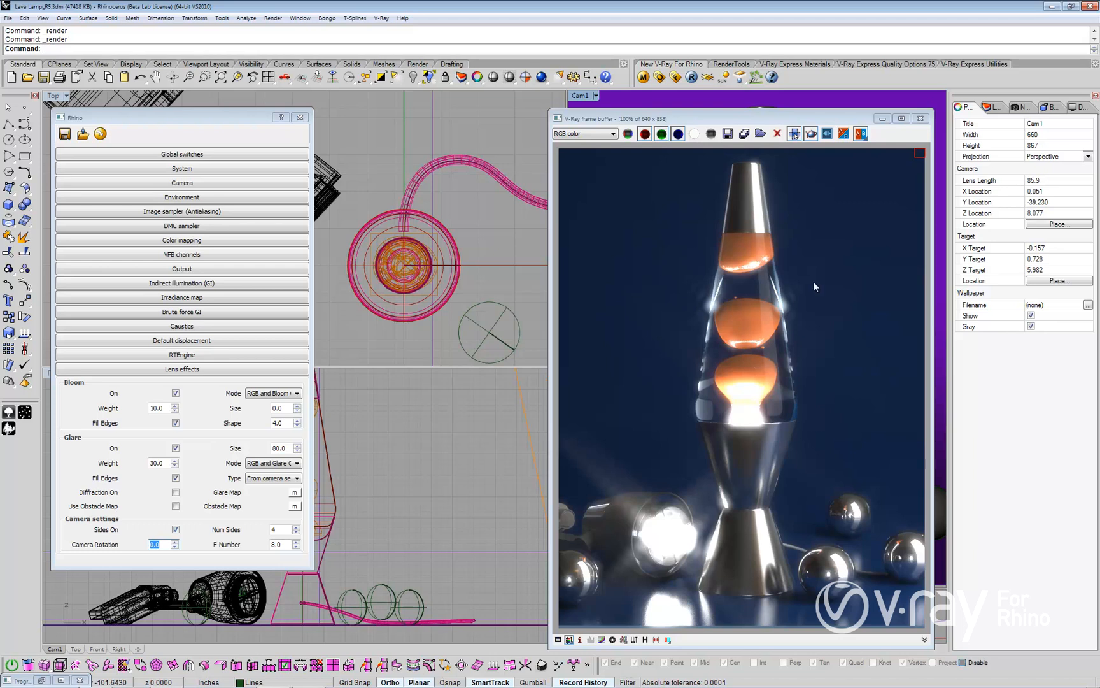
{"action": "mouse_move", "coordinate": [748, 372]}
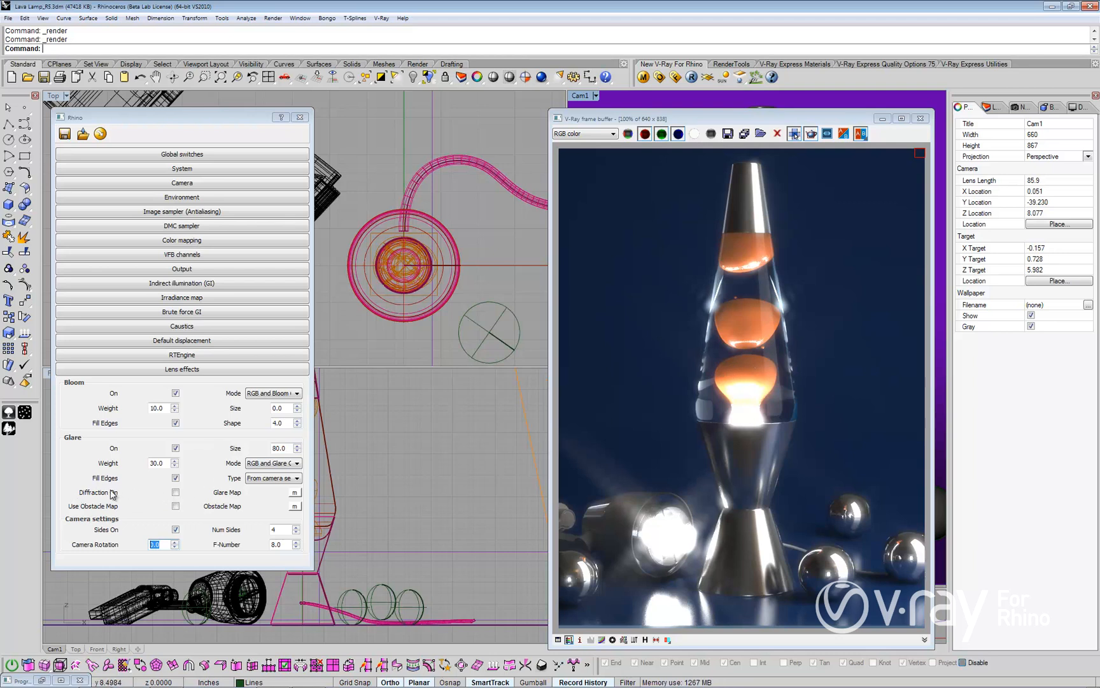
Step: Switch on Diffraction for the glare before lowering its weight to 20
{"action": "left_click", "coordinate": [175, 492]}
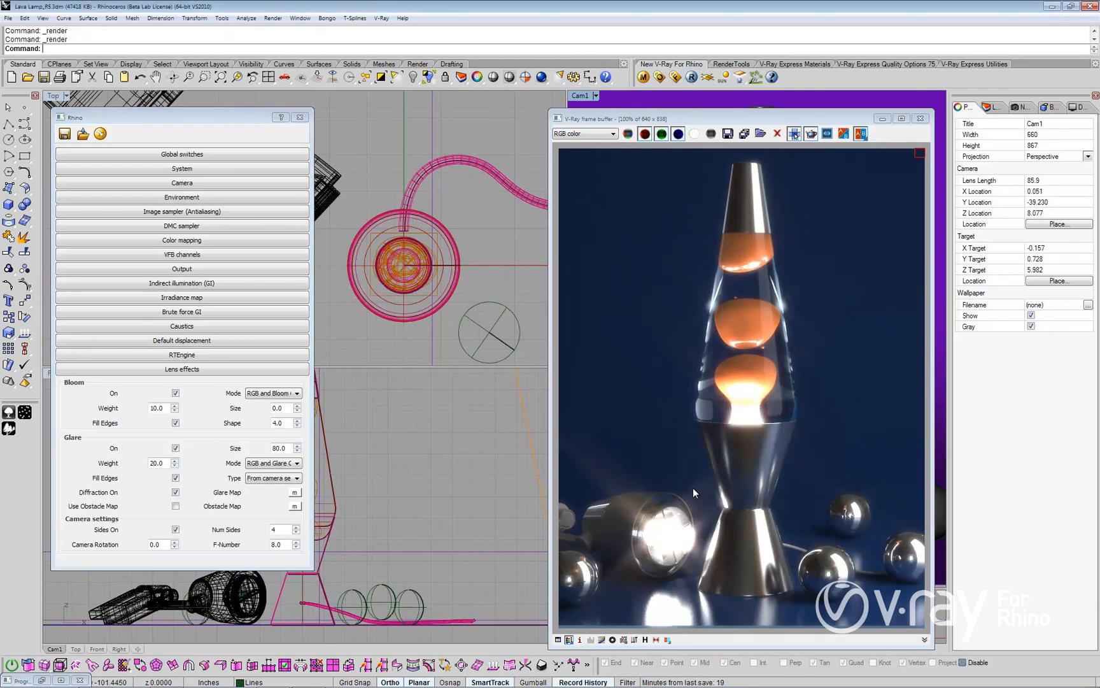
{"action": "mouse_move", "coordinate": [632, 530]}
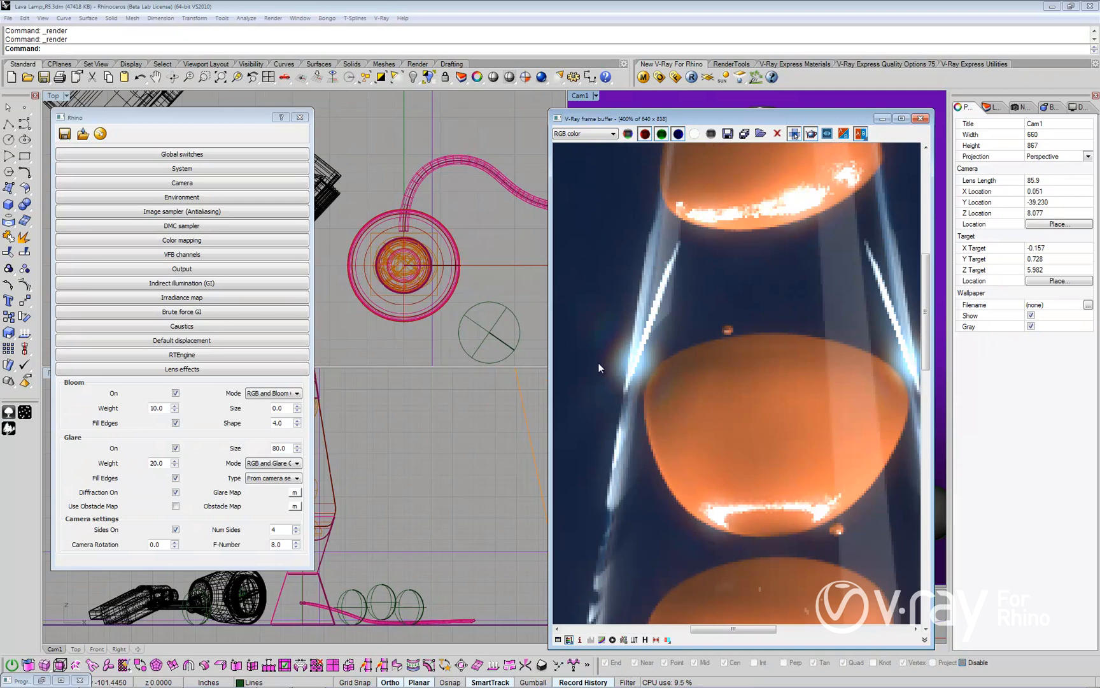
{"action": "mouse_move", "coordinate": [636, 355]}
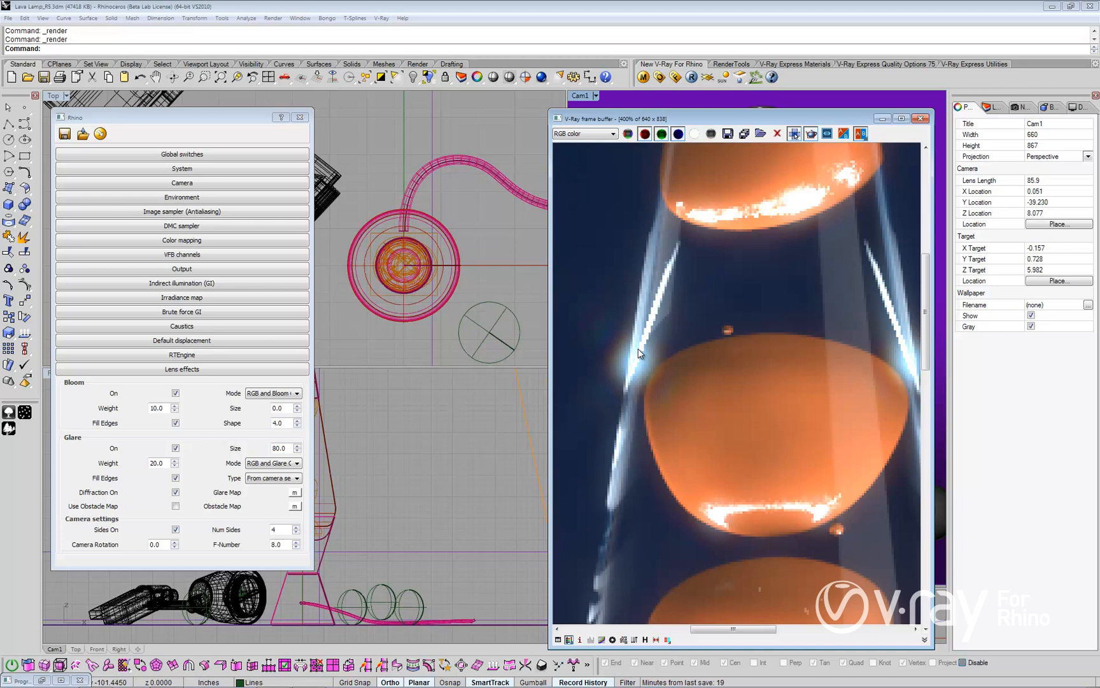
{"action": "mouse_move", "coordinate": [669, 357]}
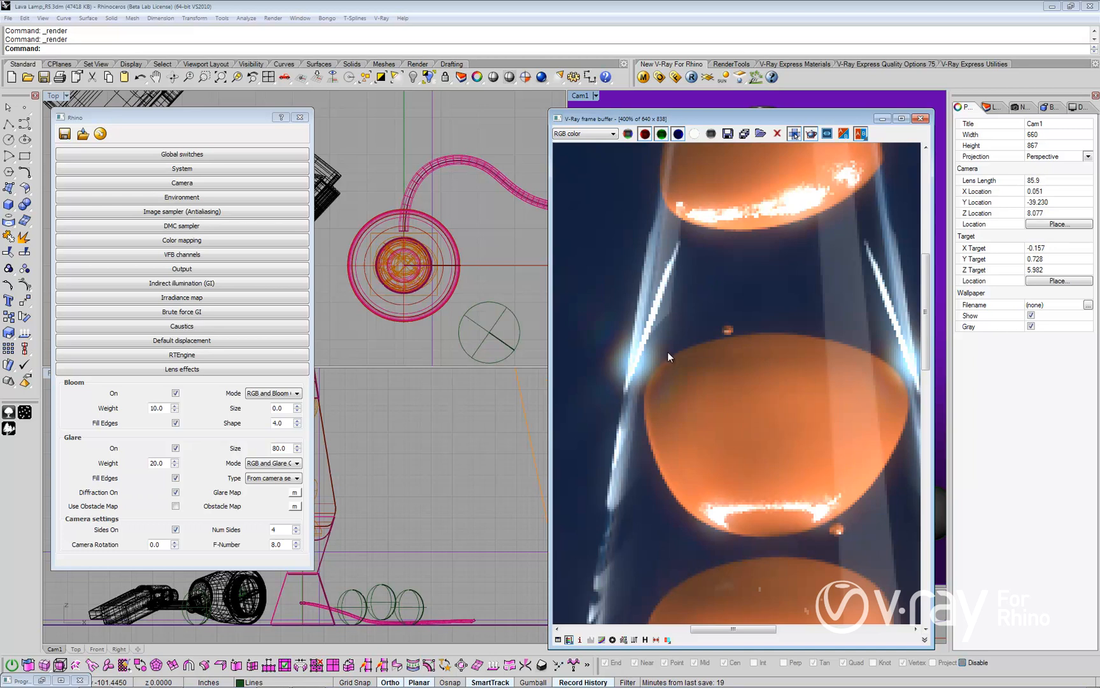